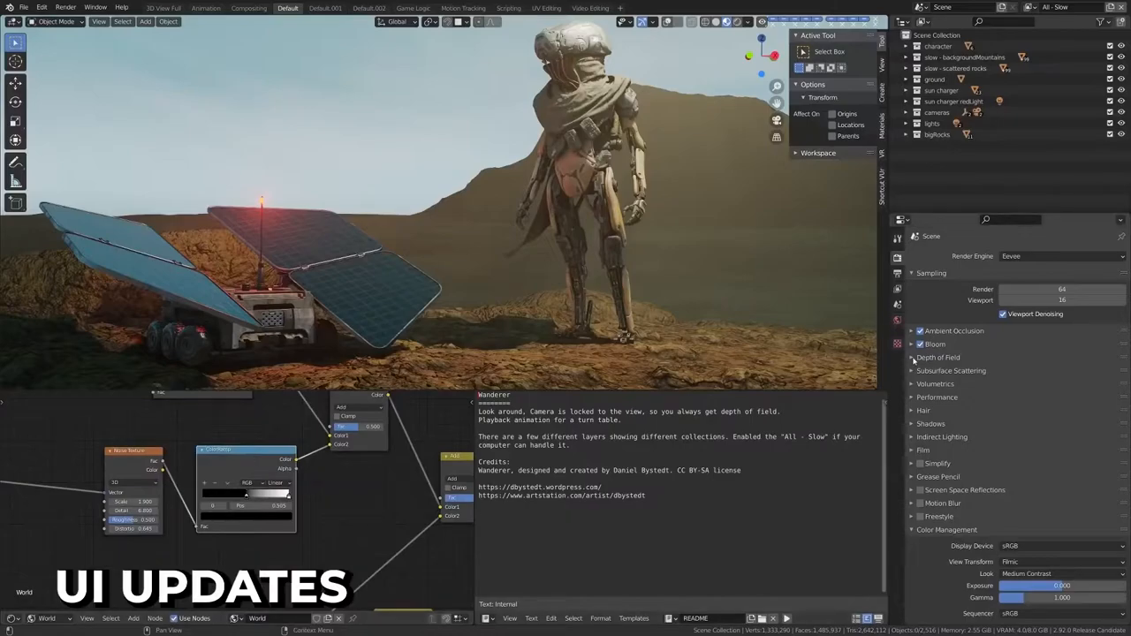
Step: Switch to the Layout scene with a cube and a Subdivision-rounded sphere
{"action": "left_click", "coordinate": [938, 357]}
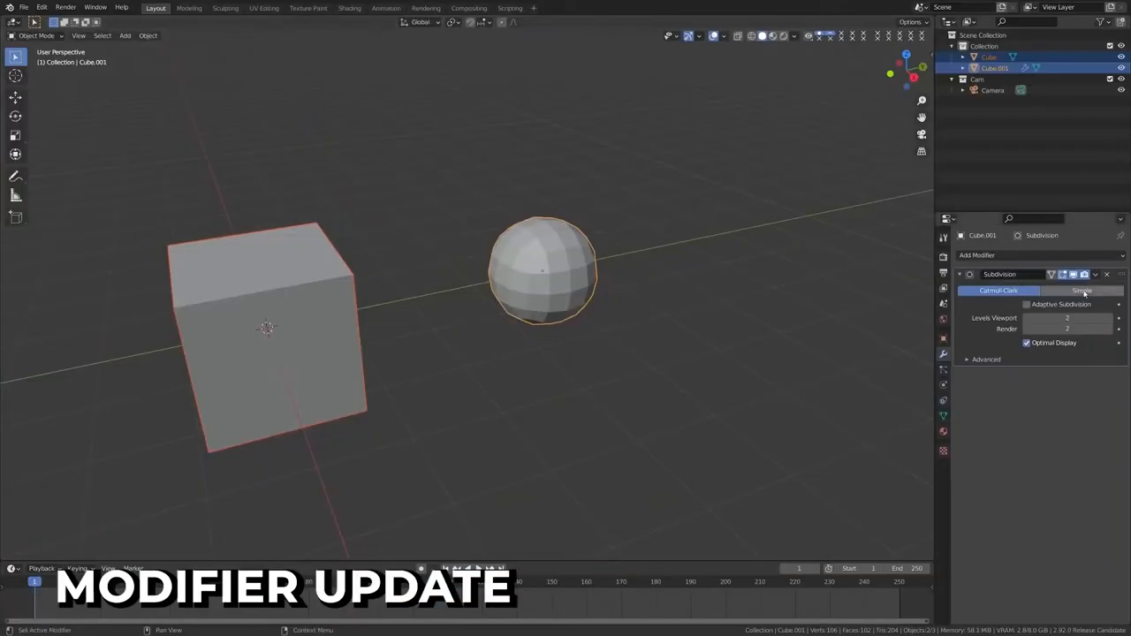
Step: Reveal the Subdivision modifier's Apply, Duplicate and Copy to Selected actions
{"action": "left_click", "coordinate": [1096, 274]}
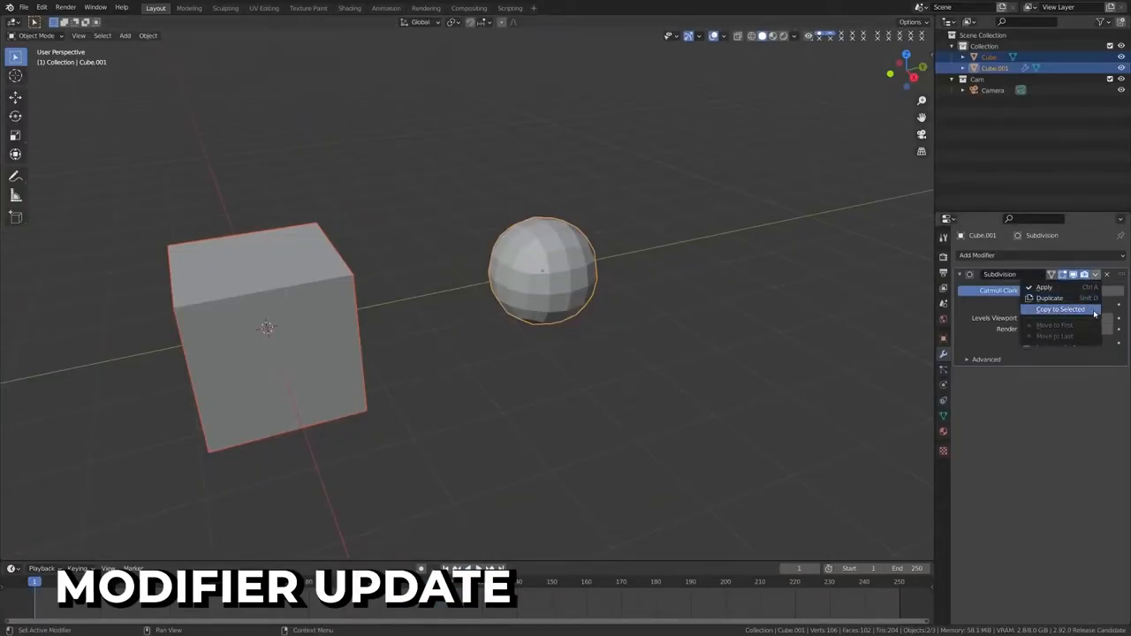
{"action": "left_click", "coordinate": [1061, 310]}
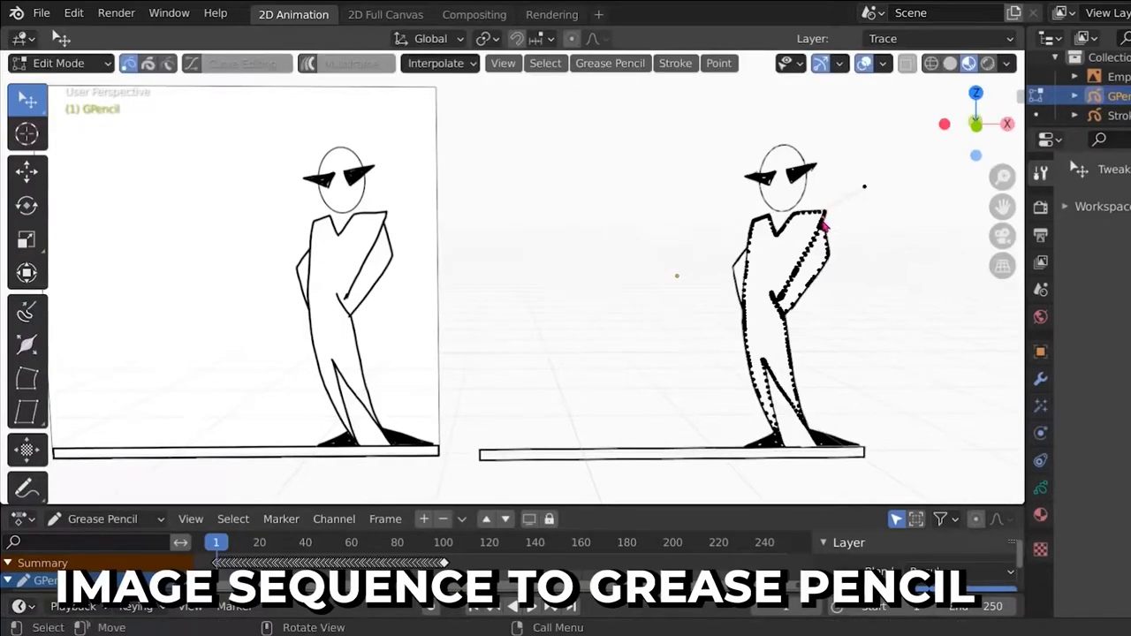
Step: Show the traced Grease Pencil figure and enable Curve Editing on its strokes in Edit Mode
{"action": "left_click_drag", "start_coordinate": [827, 230], "coordinate": [880, 247]}
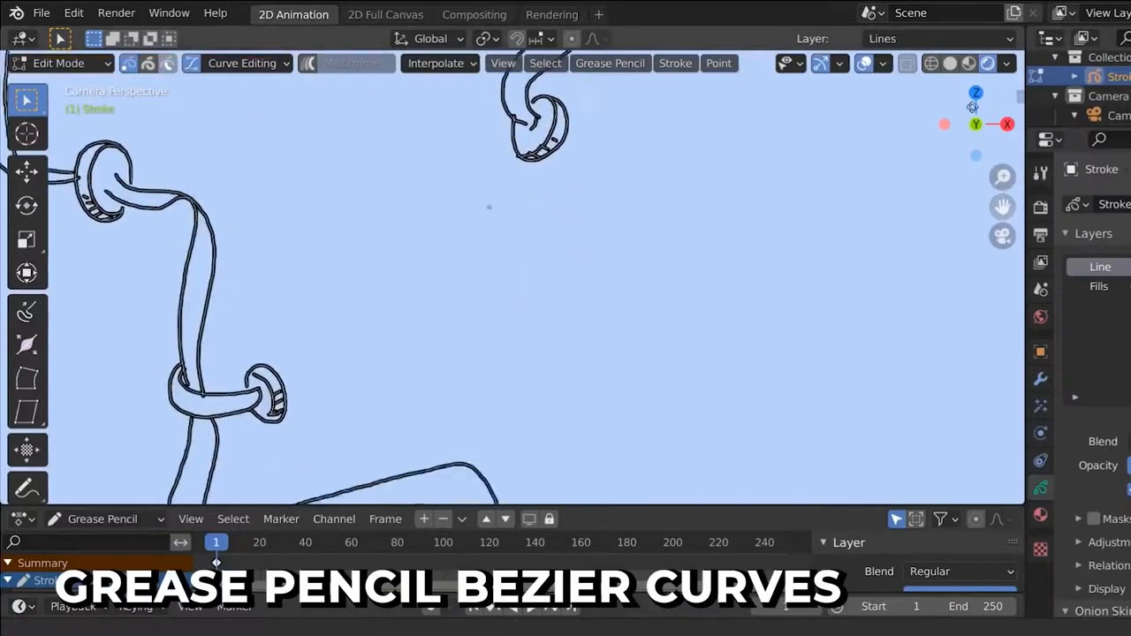
{"action": "left_click", "coordinate": [27, 99]}
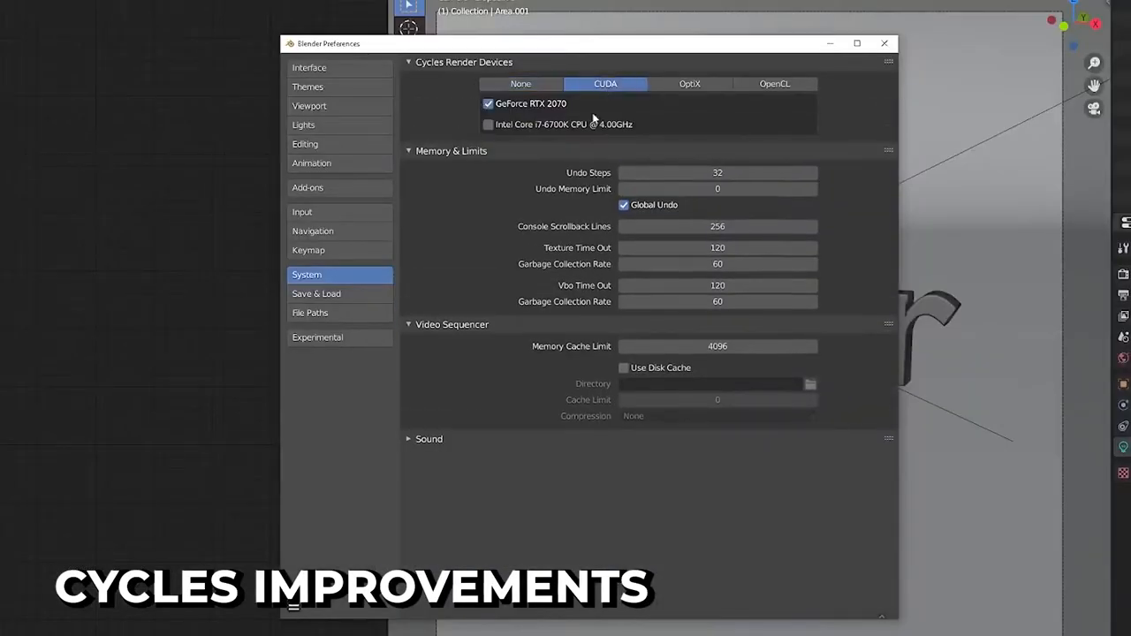
Step: Show System preferences with CUDA rendering and the GeForce RTX 2070 enabled
{"action": "left_click", "coordinate": [689, 83]}
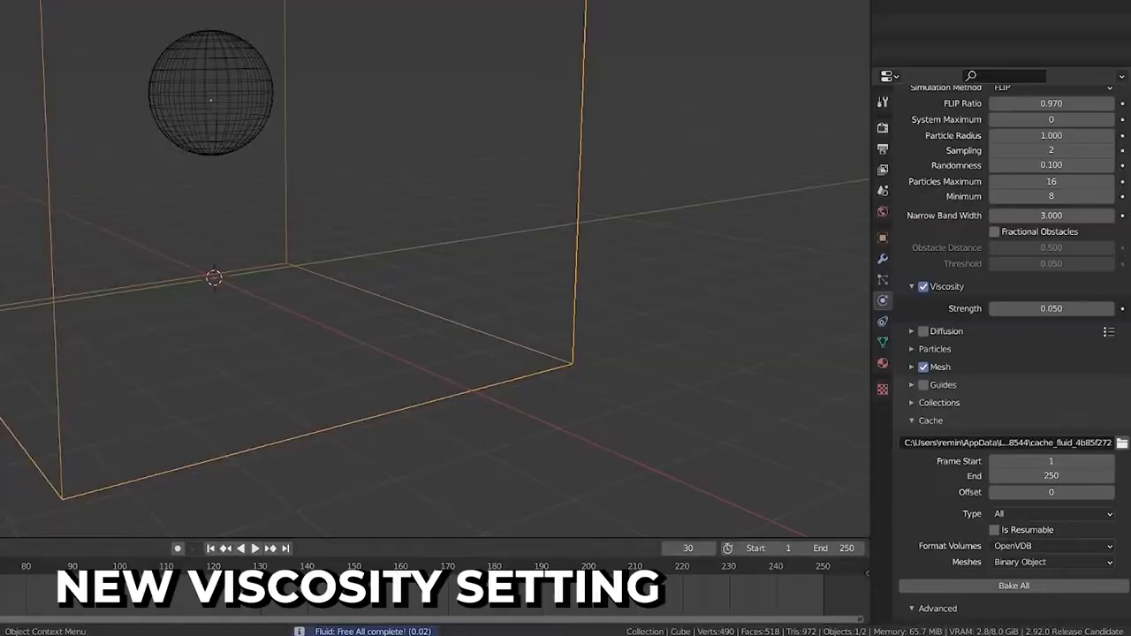
Step: Enable Viscosity on the fluid domain with Strength 0.050
{"action": "left_click", "coordinate": [922, 287]}
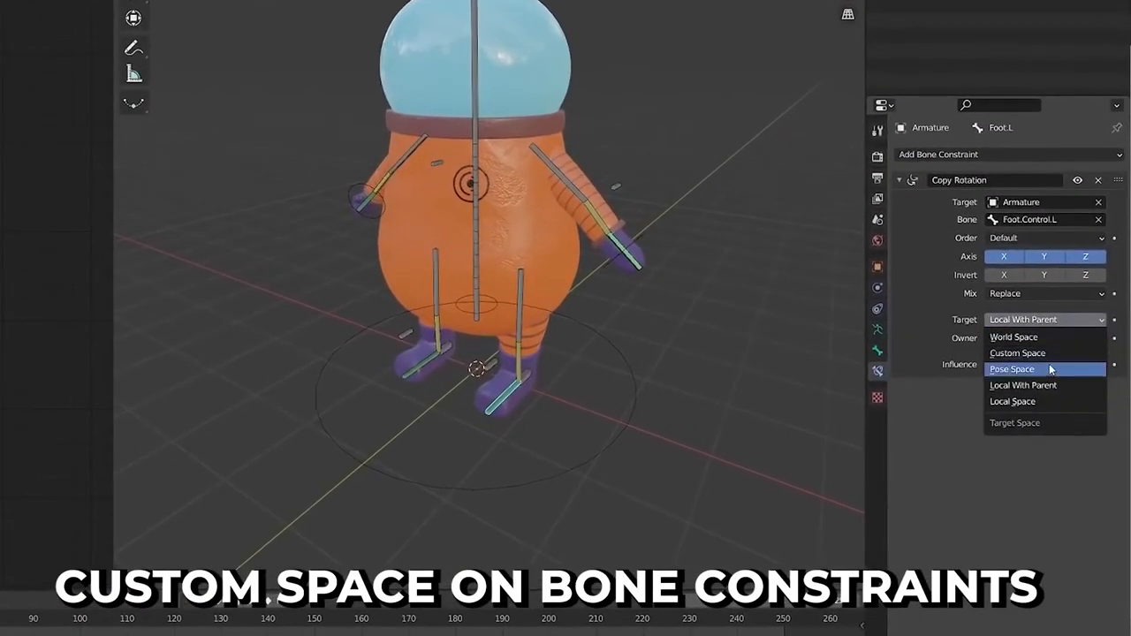
Step: Choose Custom Space as the Copy Rotation constraint's target space for the foot bone
{"action": "left_click", "coordinate": [1018, 354]}
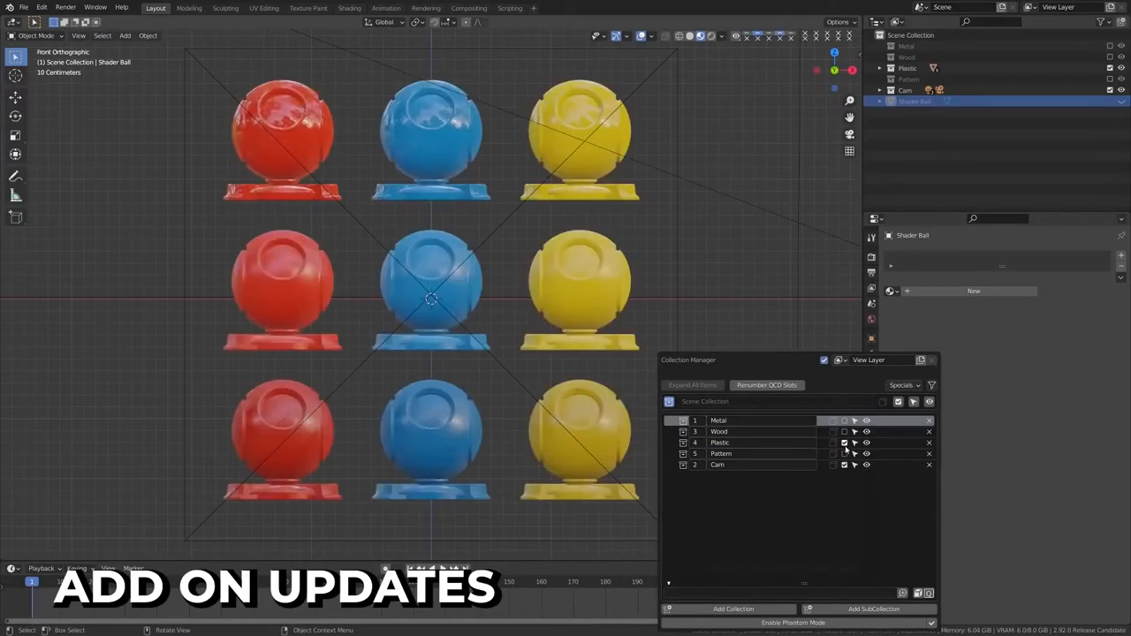
Step: Show the Collection Manager popup, then scroll the release notes past Euler Filter and Bake Action
{"action": "left_click", "coordinate": [845, 442]}
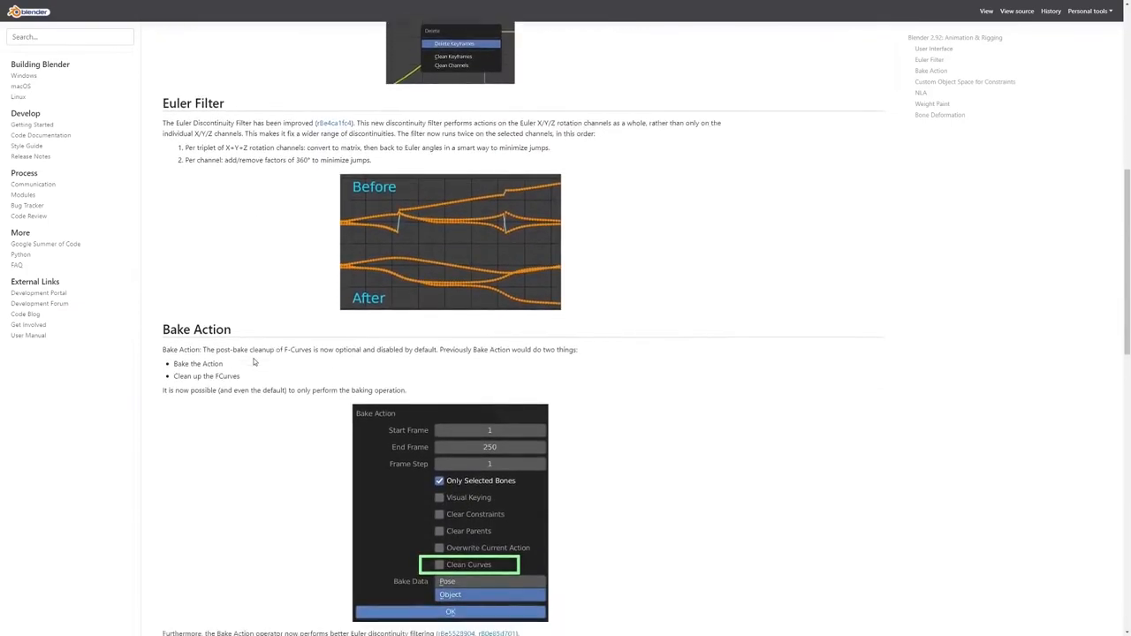
{"action": "scroll", "scroll_direction": "down", "scroll_amount": 3}
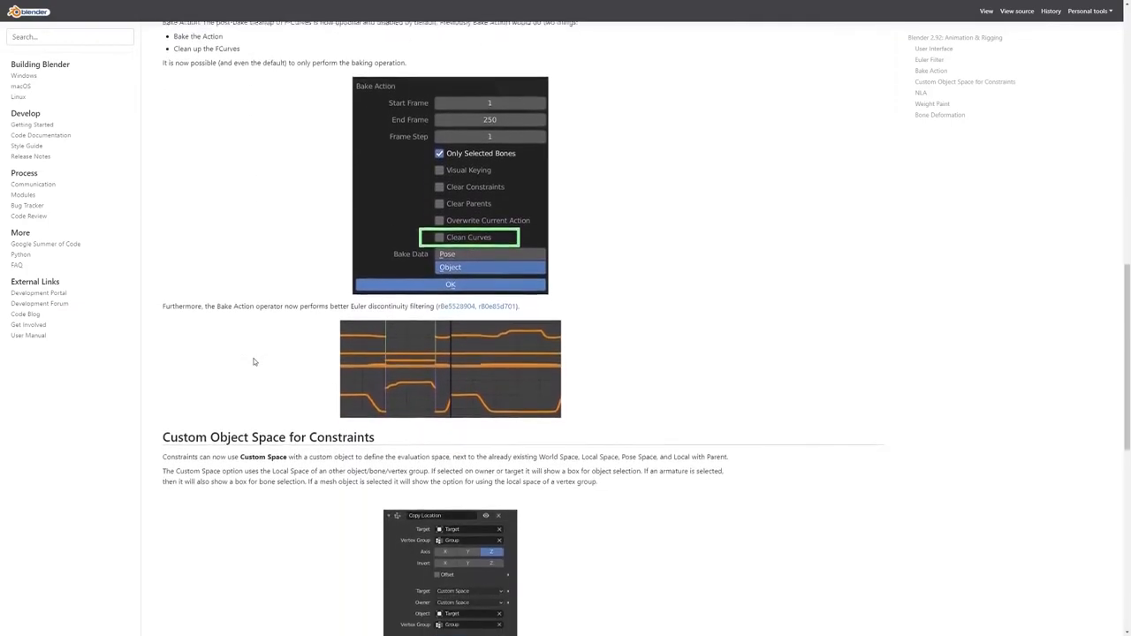